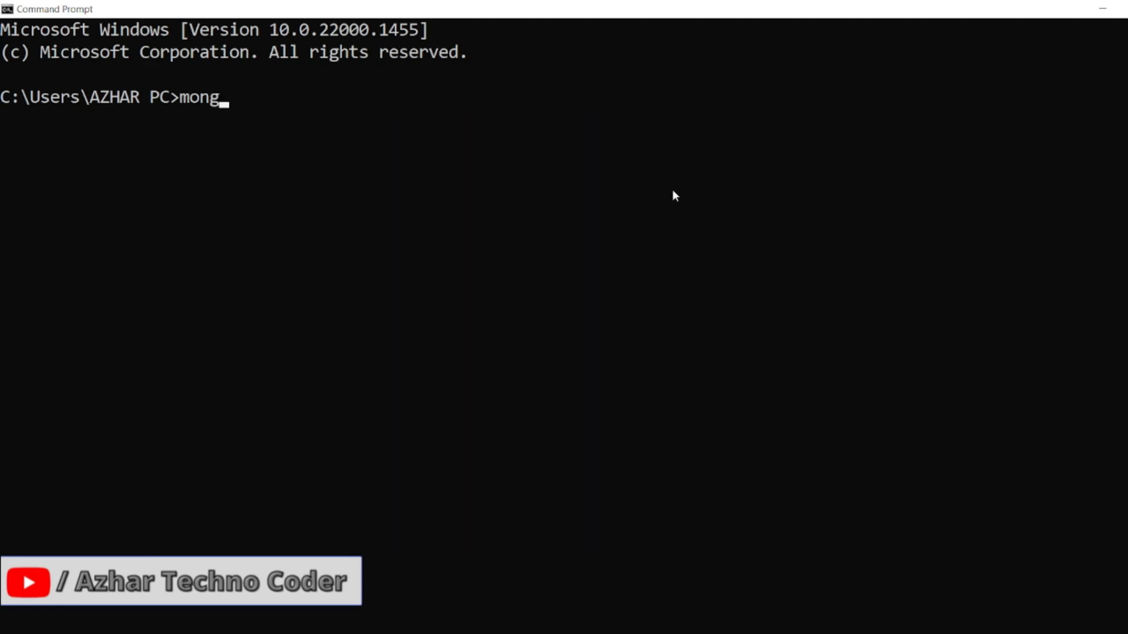
# - Run the mongo command at the home-folder prompt to check whether the shell is found
pyautogui.press('Return')
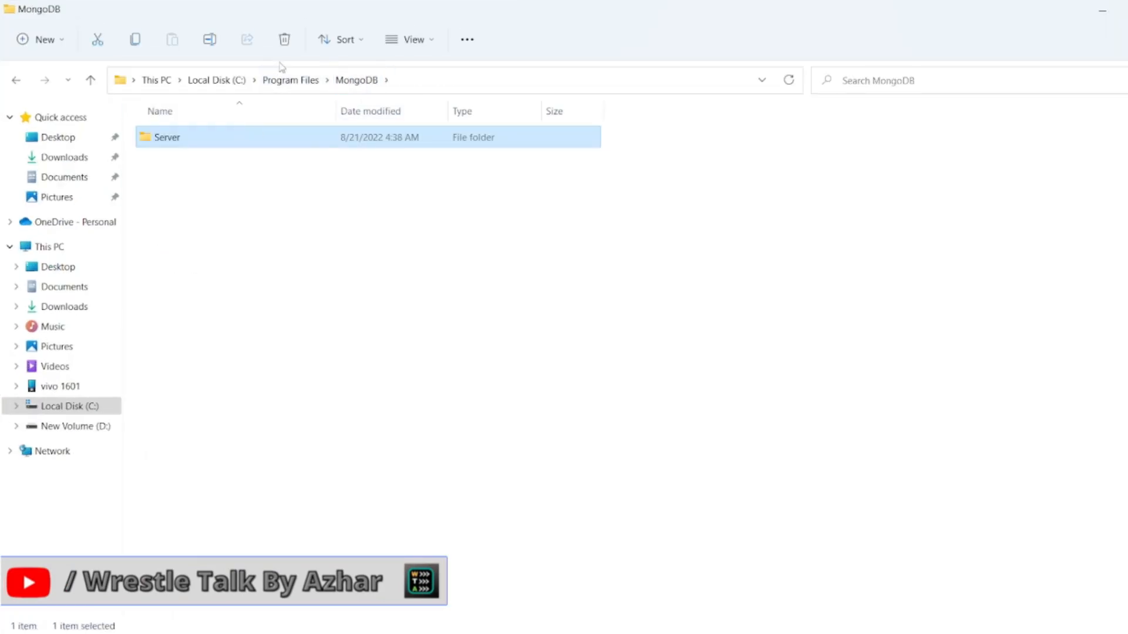
# - Browse into MongoDB\Server\6.0\bin, where mongod.exe and mongos.exe live
pyautogui.doubleClick(167, 136)
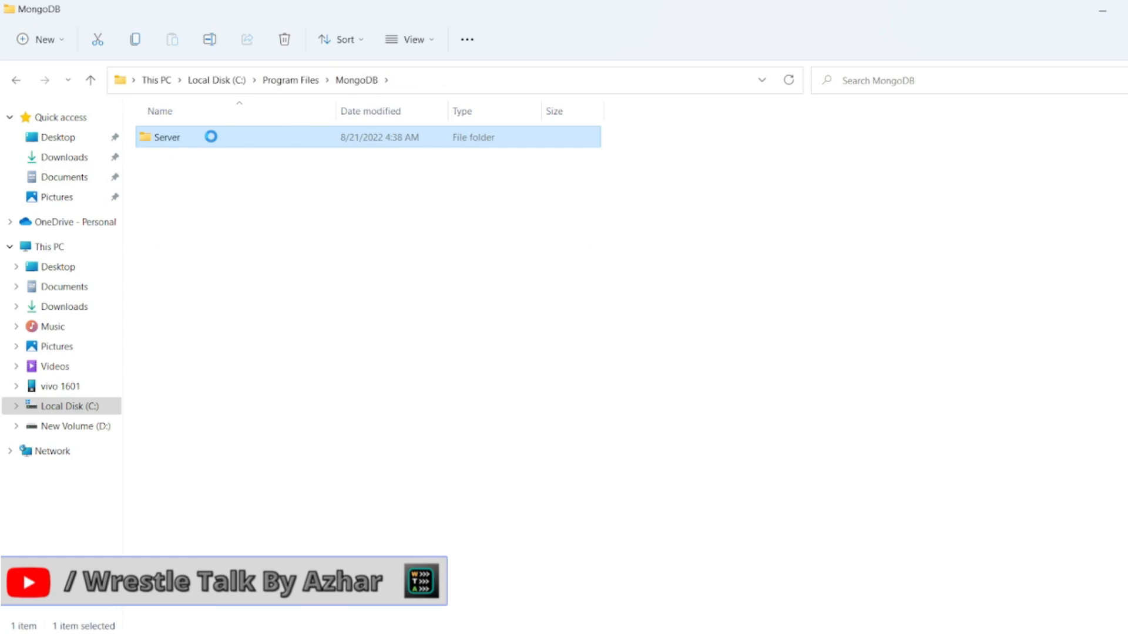
pyautogui.doubleClick(167, 136)
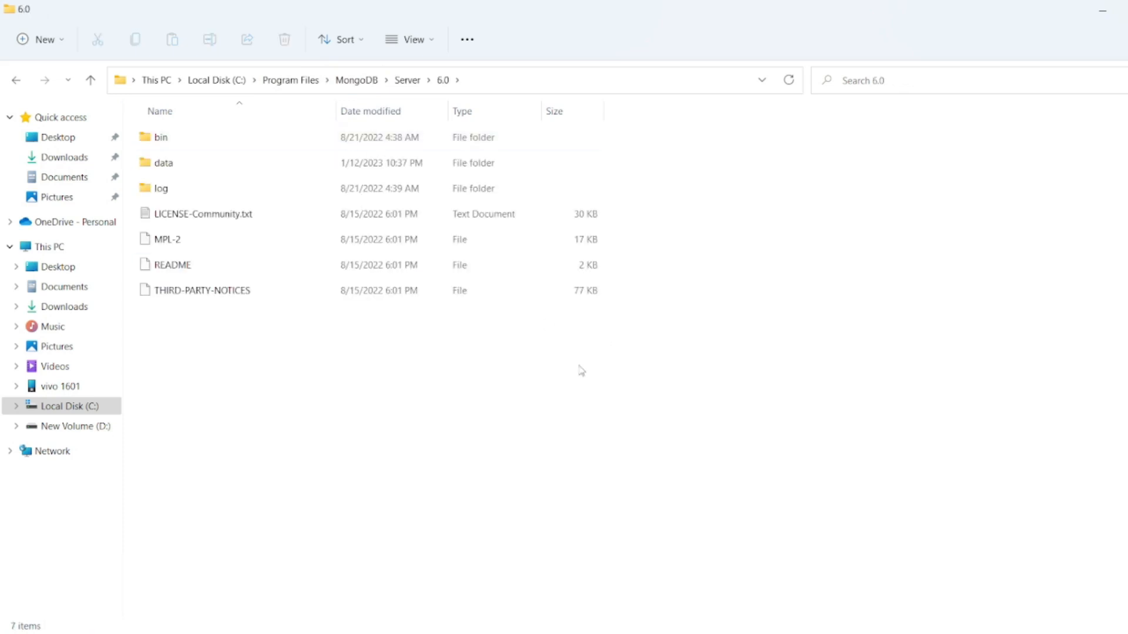
pyautogui.doubleClick(161, 138)
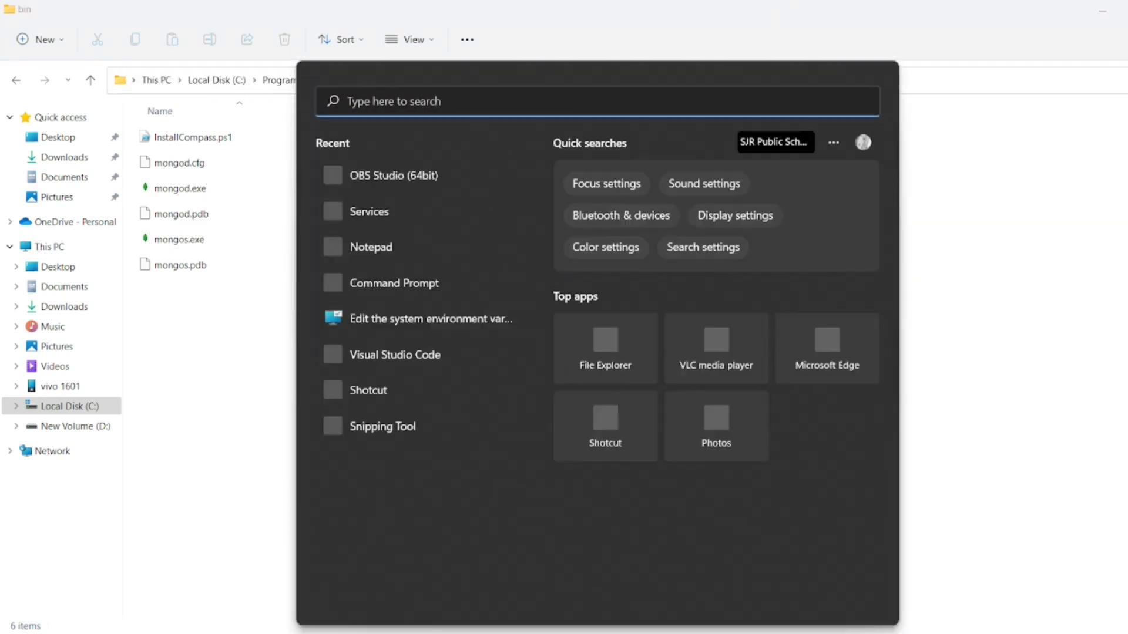
# - Reach the Environment Variables editor via a search for 'environment' and edit the user Path
pyautogui.write('enviro')
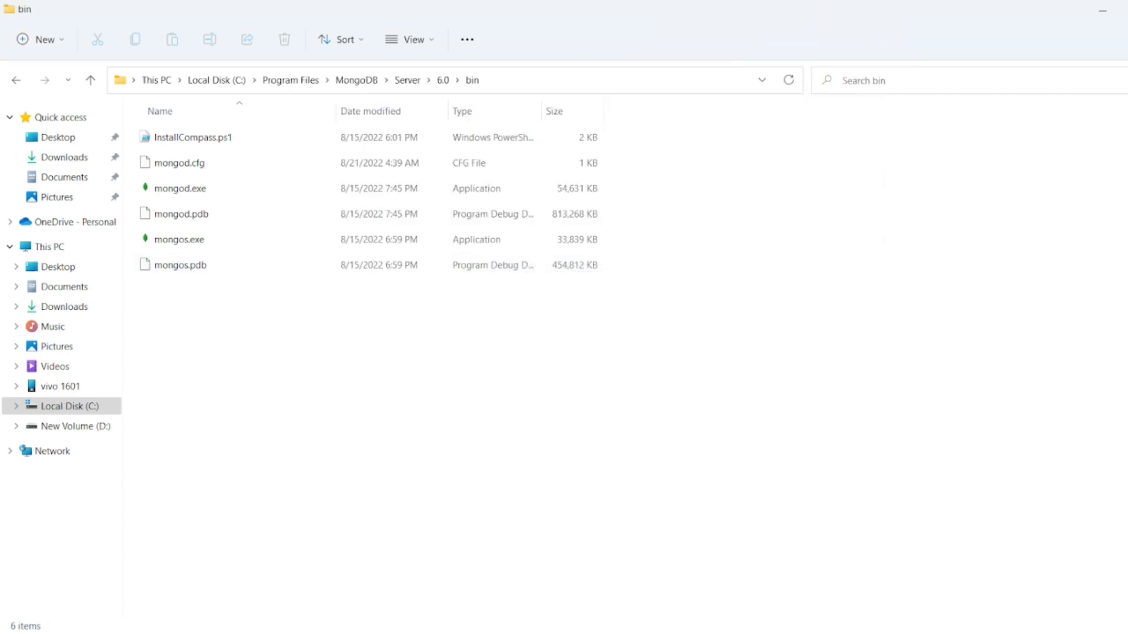
pyautogui.click(364, 397)
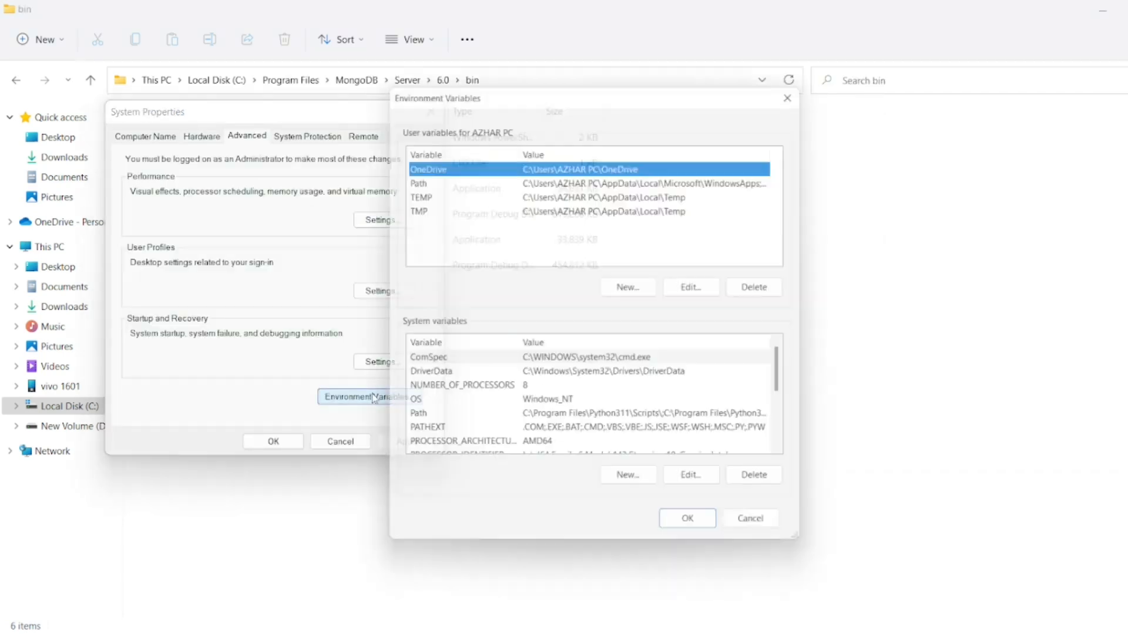
pyautogui.click(689, 287)
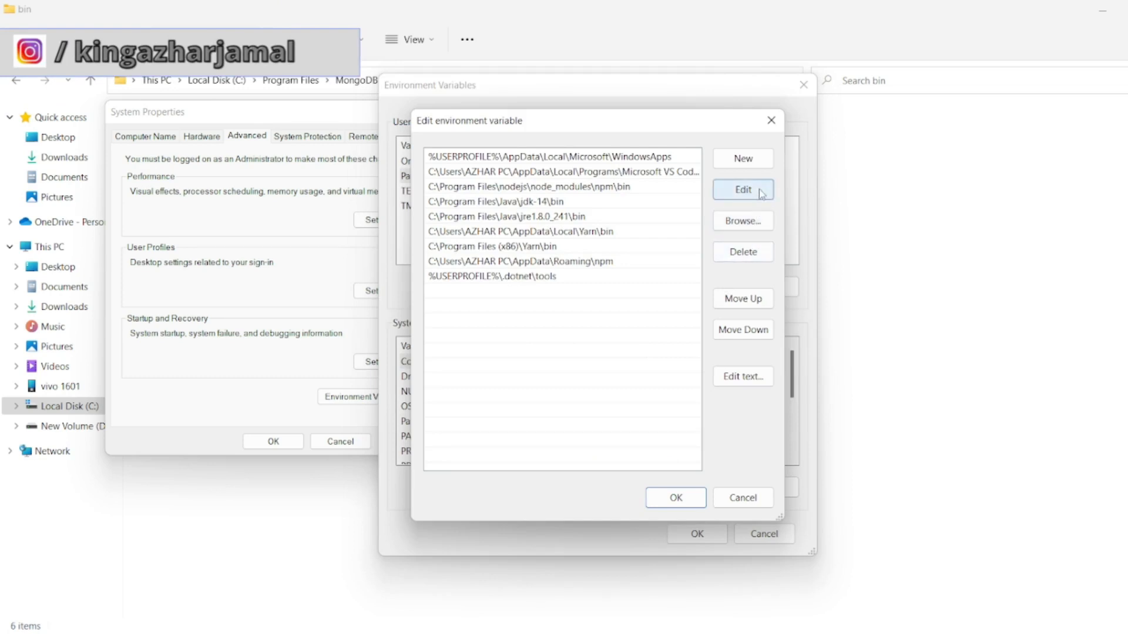
# - Add C:\Program Files\MongoDB\Server\6.0\bin as a new Path entry and save the change
pyautogui.click(743, 159)
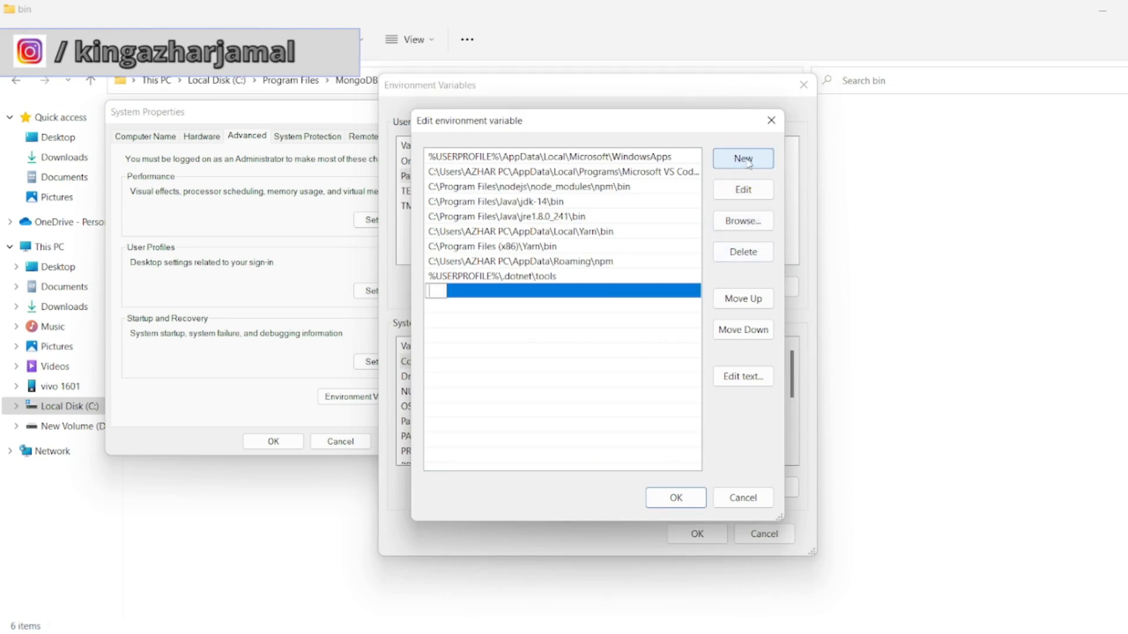
pyautogui.write('C:\\Program Files\\MongoDB\\Server\\6.0\\bin')
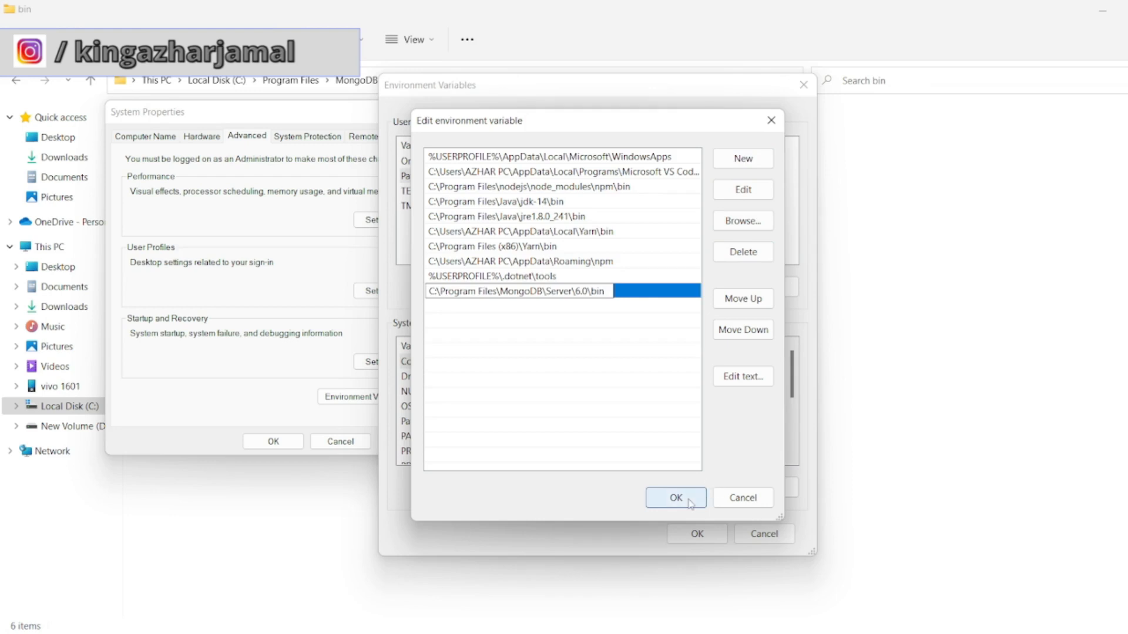
pyautogui.click(674, 498)
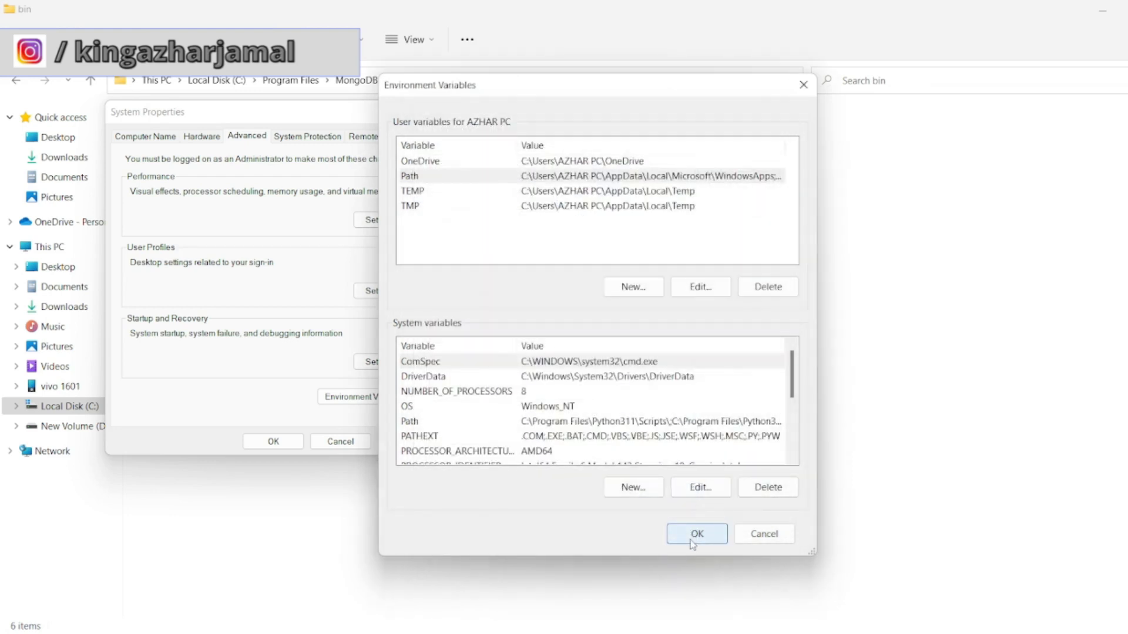
pyautogui.click(694, 533)
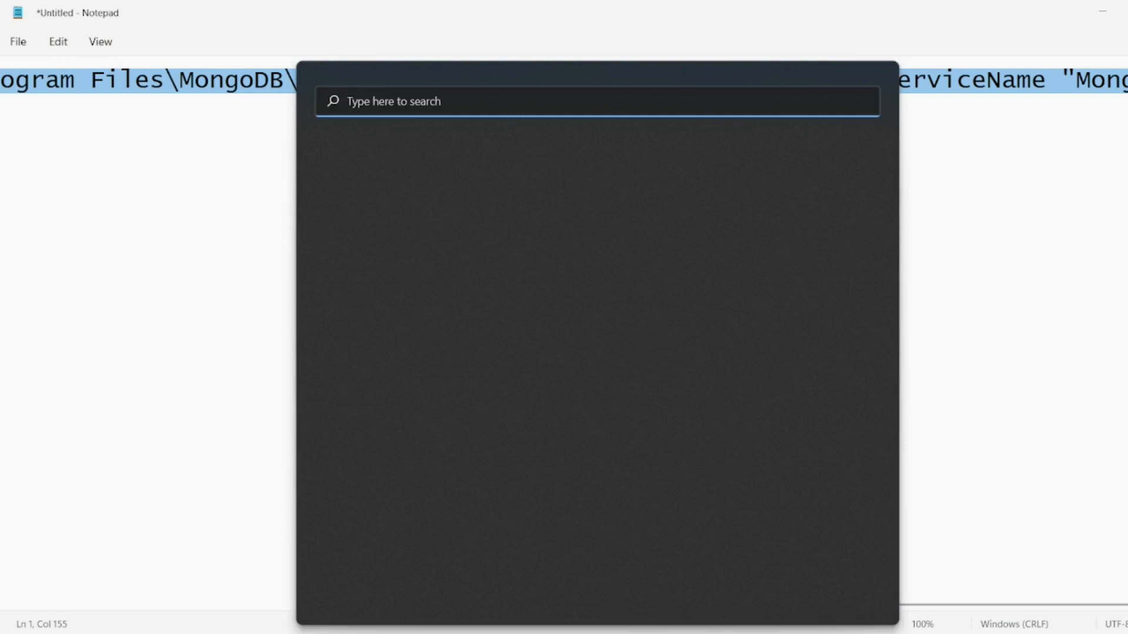
# - Start a fresh Command Prompt via 'cmd' and enter mongo at its prompt
pyautogui.write('cmd')
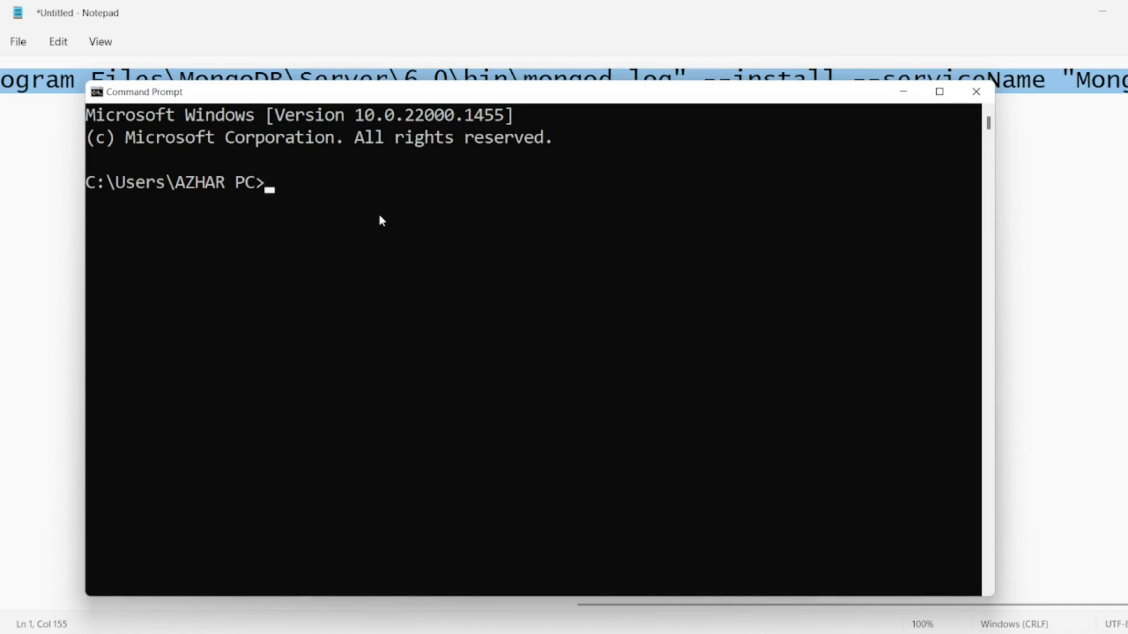
pyautogui.write('mon')
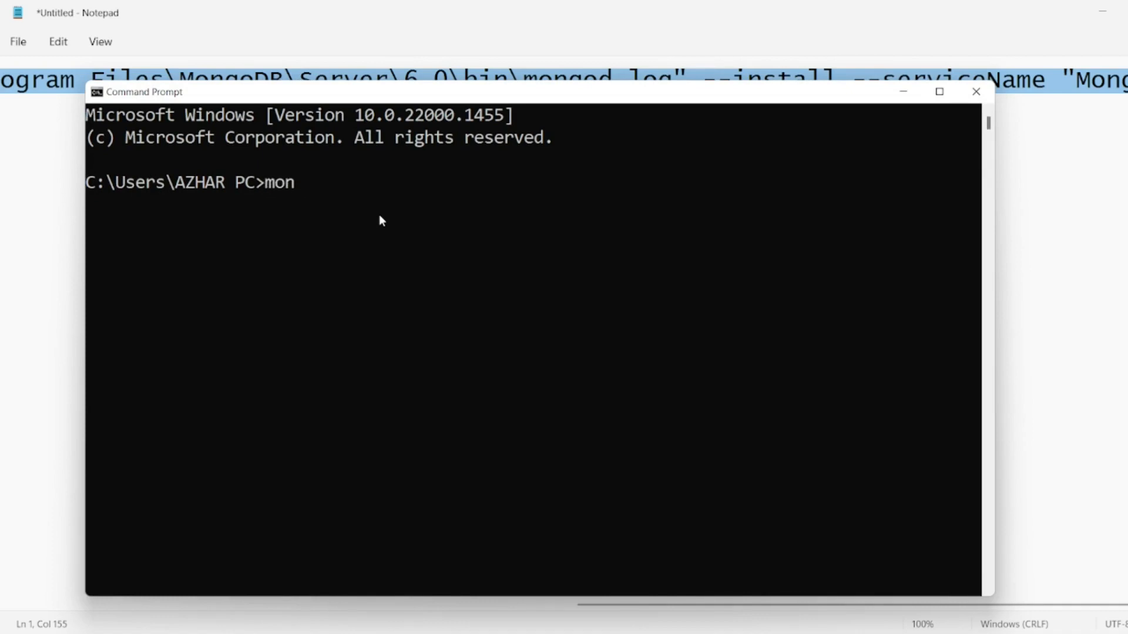
pyautogui.write('go')
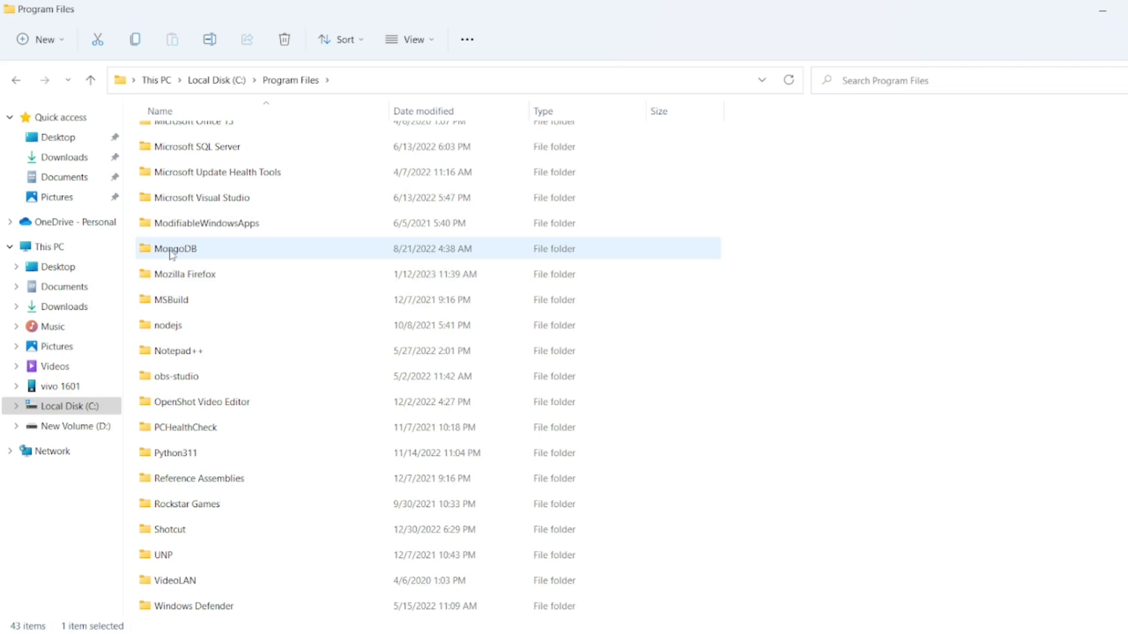
# - From Program Files, browse down through MongoDB and Server into the 6.0 bin folder
pyautogui.doubleClick(175, 248)
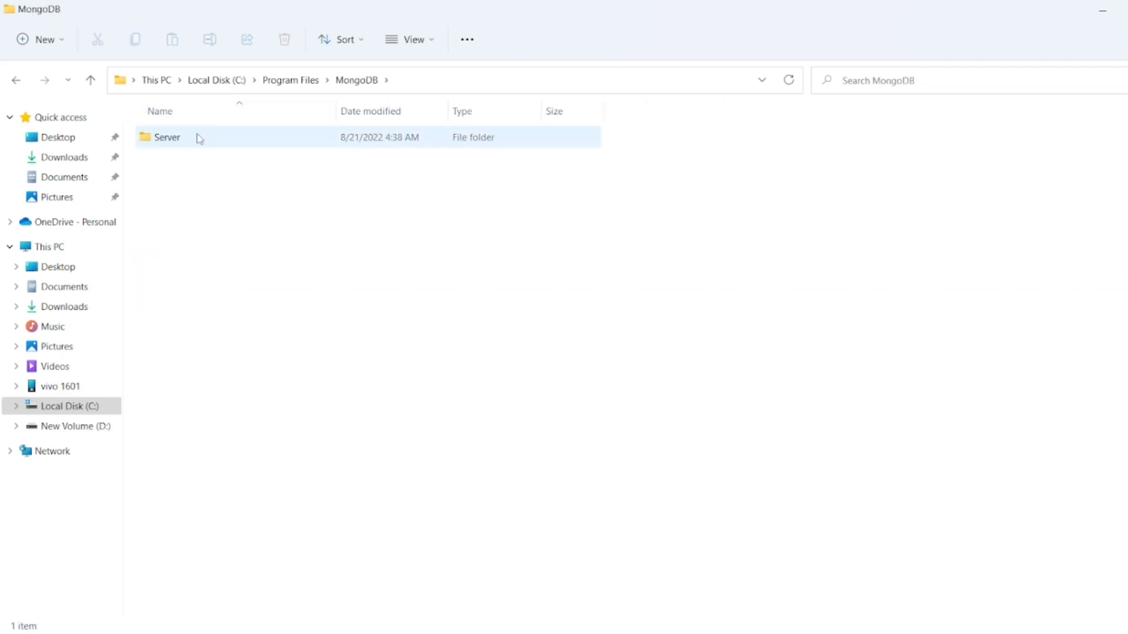
pyautogui.doubleClick(166, 137)
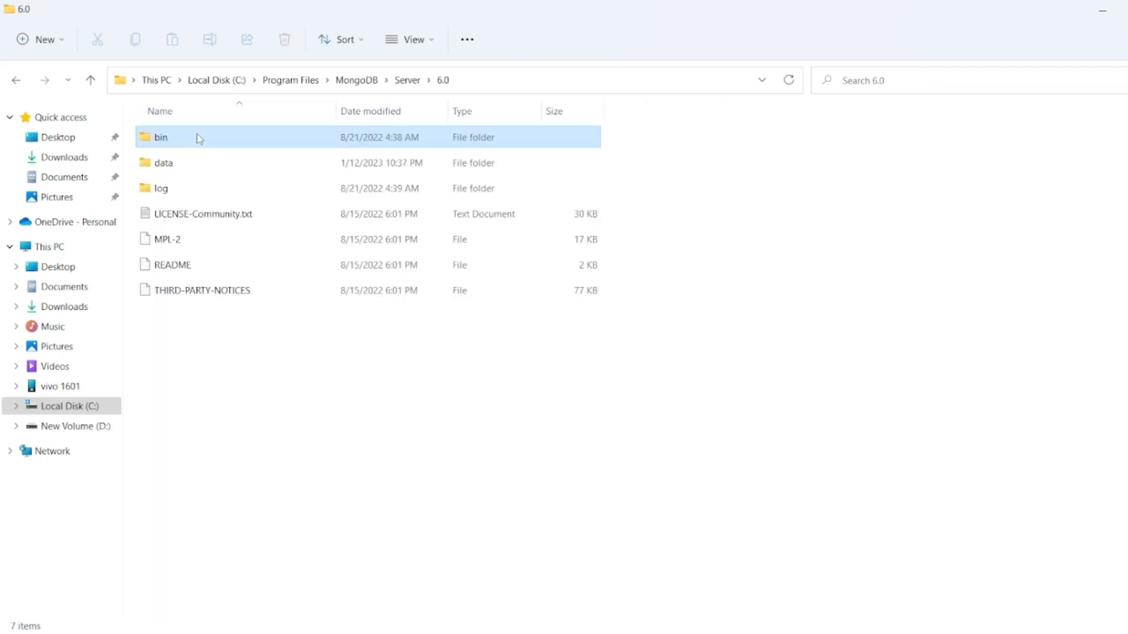
pyautogui.doubleClick(161, 136)
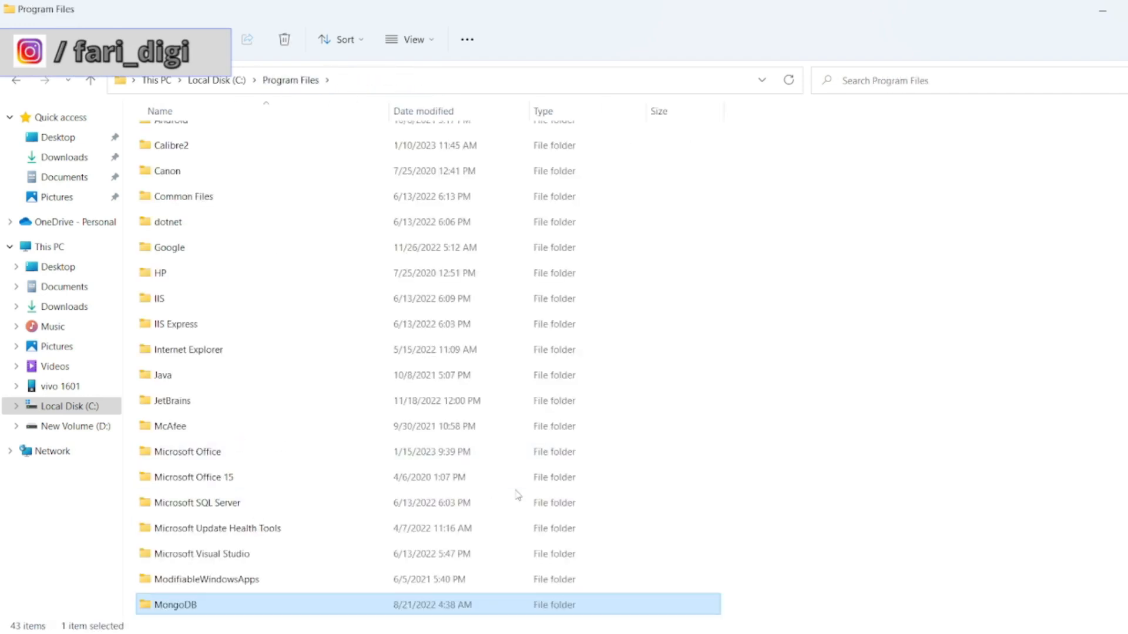
# - Browse into mongosh-1.5.4-win32-x64's inner bin folder and select its full address-bar path for copying
pyautogui.doubleClick(175, 604)
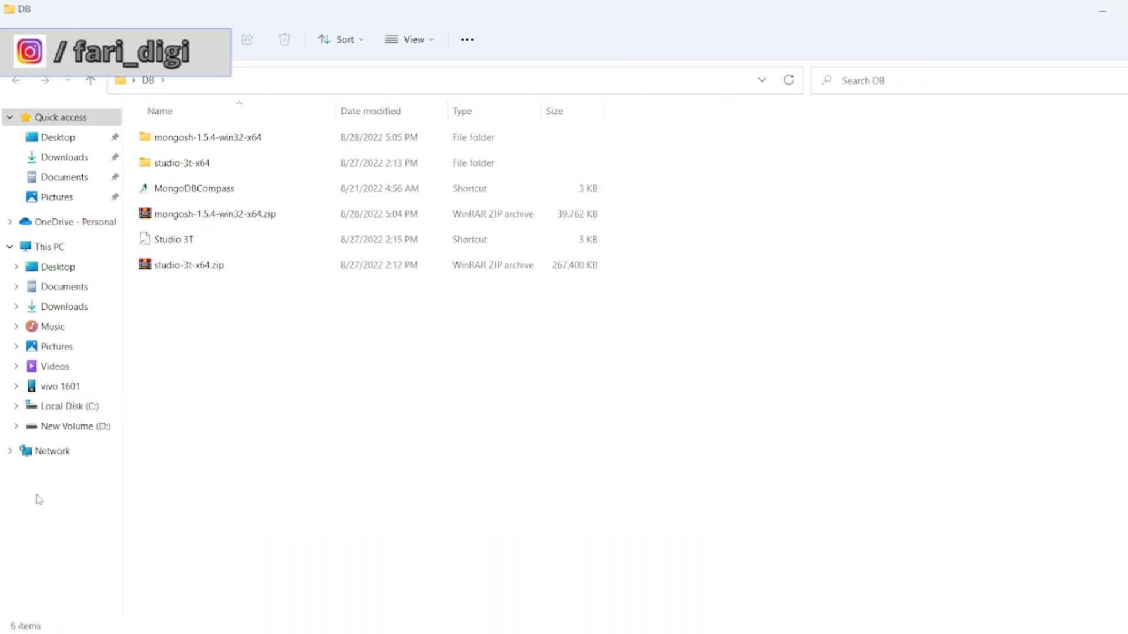
pyautogui.click(209, 137)
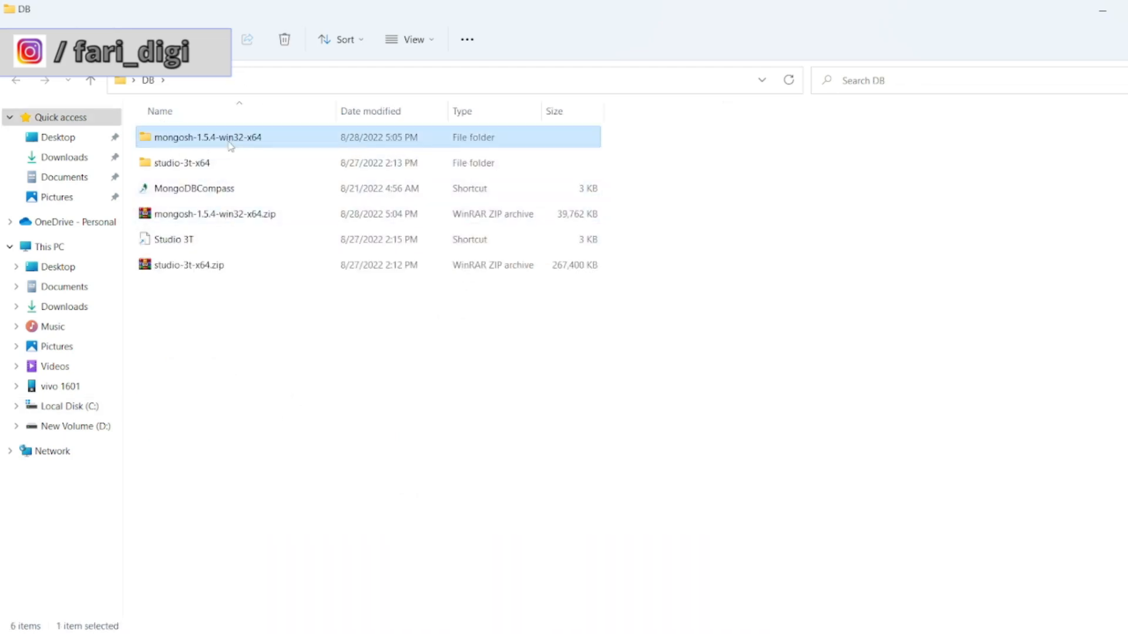
pyautogui.doubleClick(208, 137)
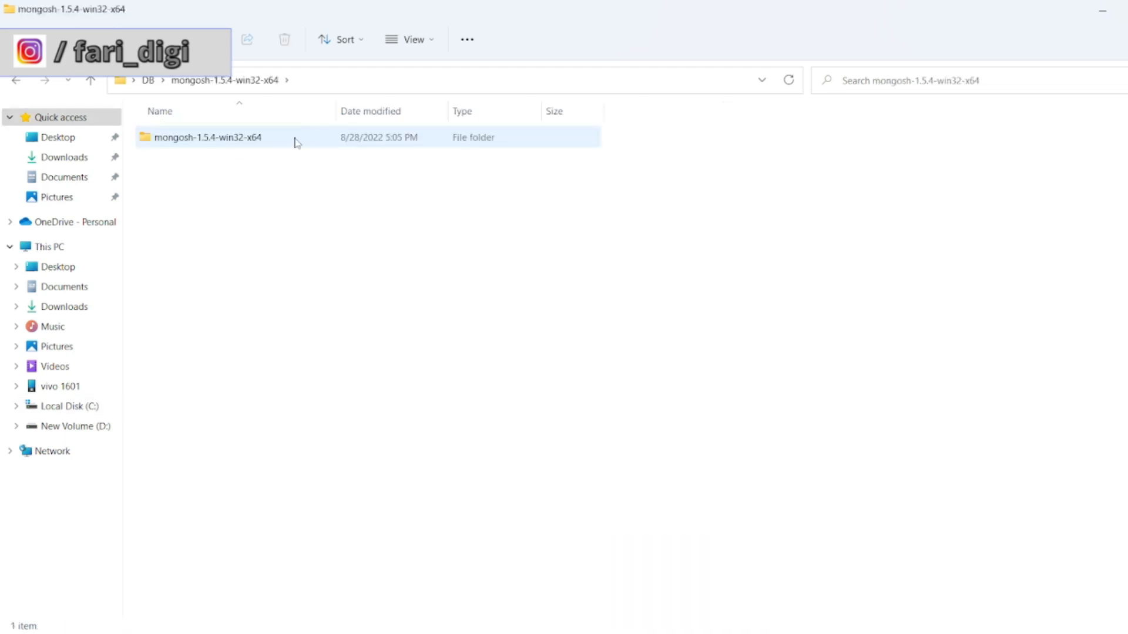
pyautogui.doubleClick(209, 136)
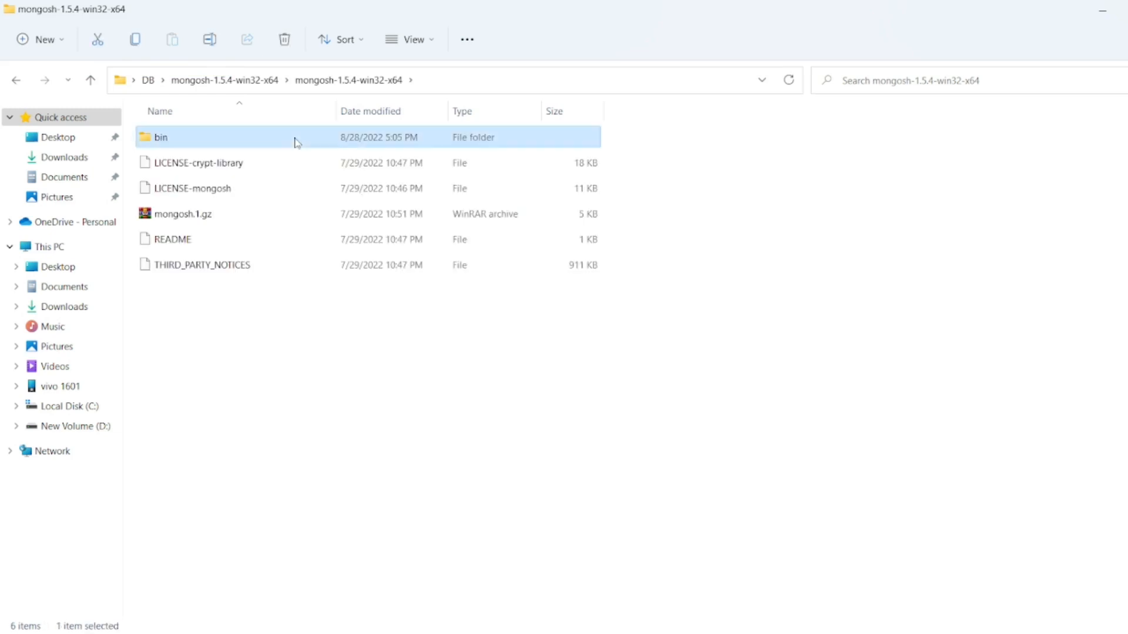
pyautogui.doubleClick(161, 136)
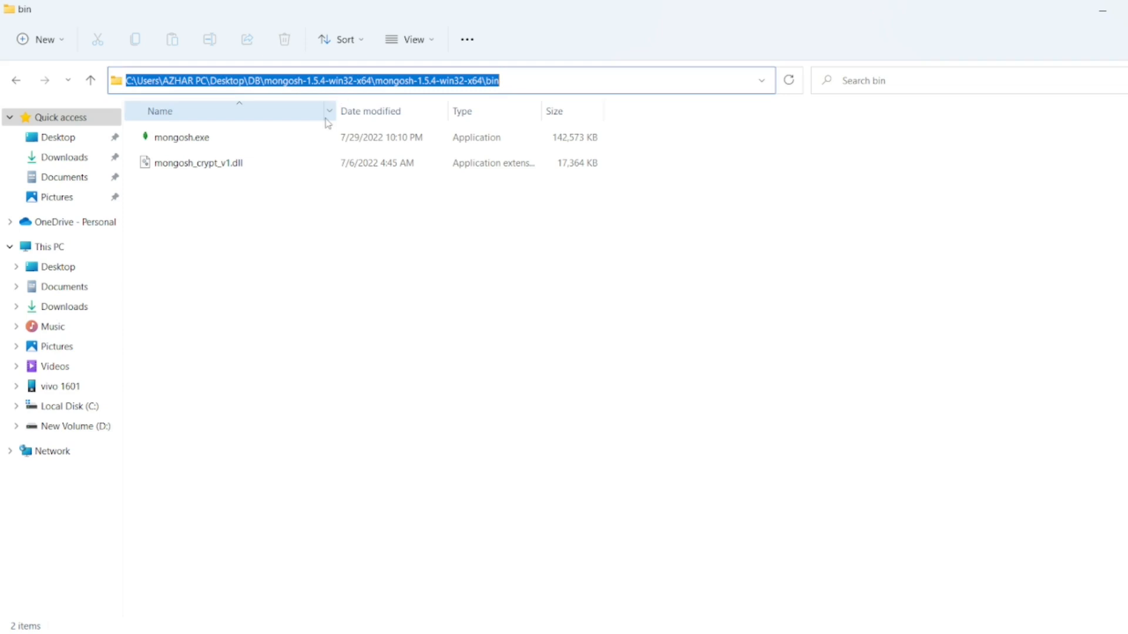
pyautogui.click(183, 138)
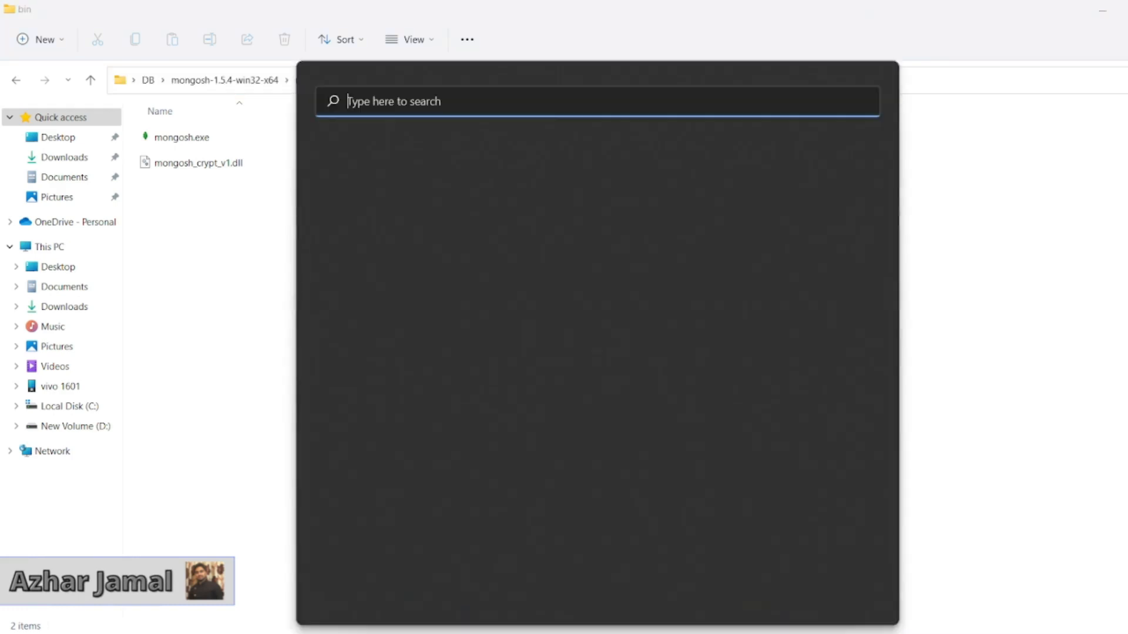
# - Add the mongosh 1.5.4 bin path as a new user Path entry via the environment variables editor
pyautogui.write('envir')
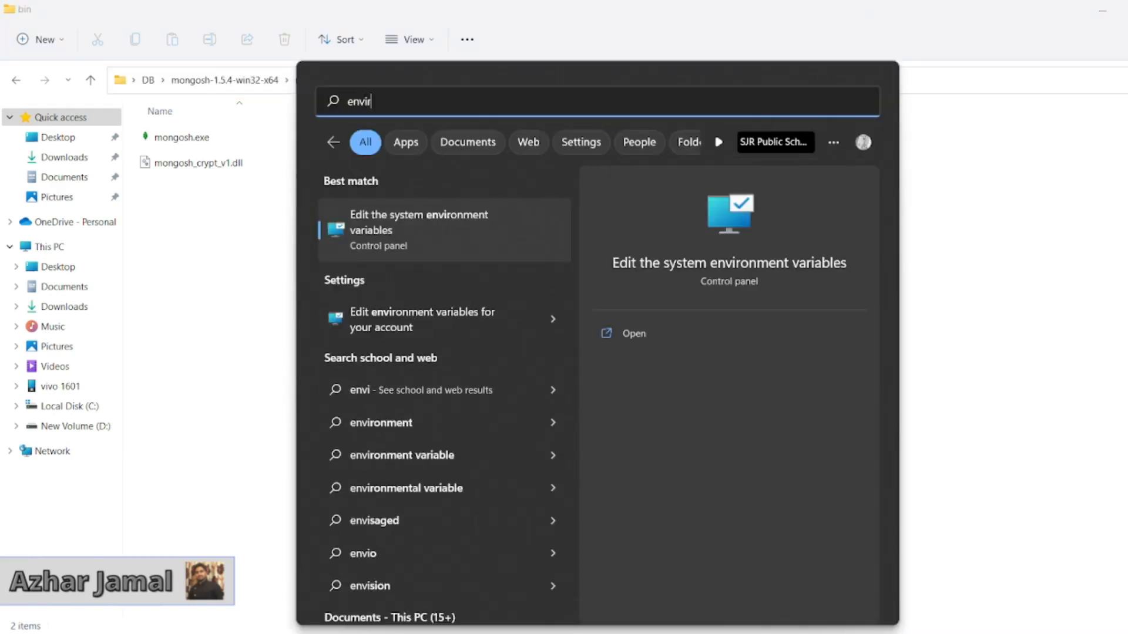
pyautogui.write('o')
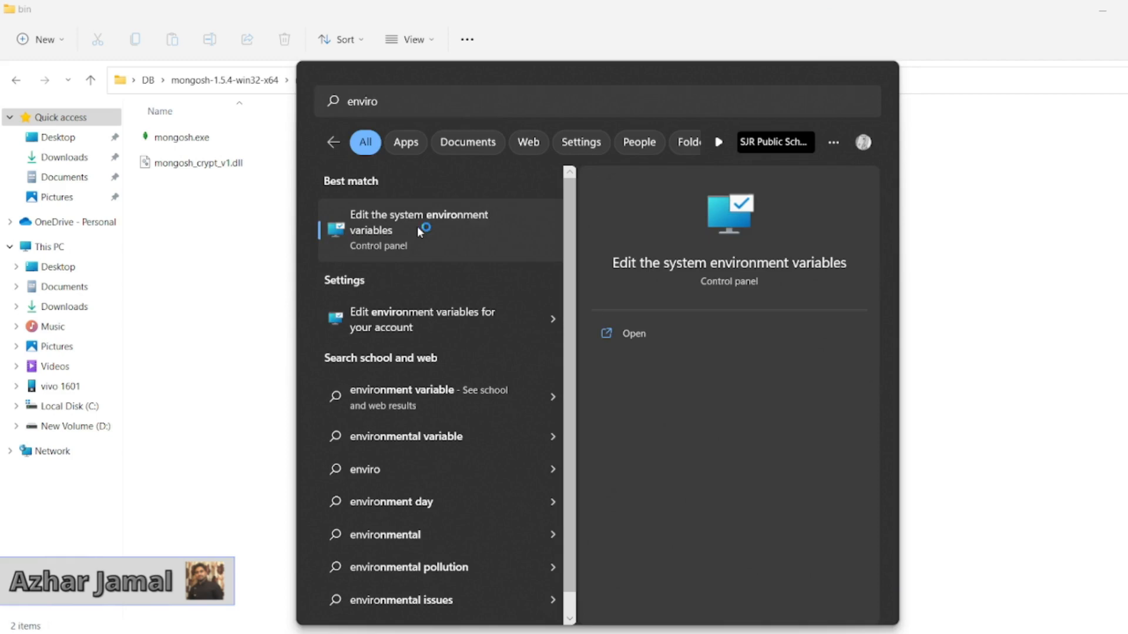
pyautogui.click(418, 222)
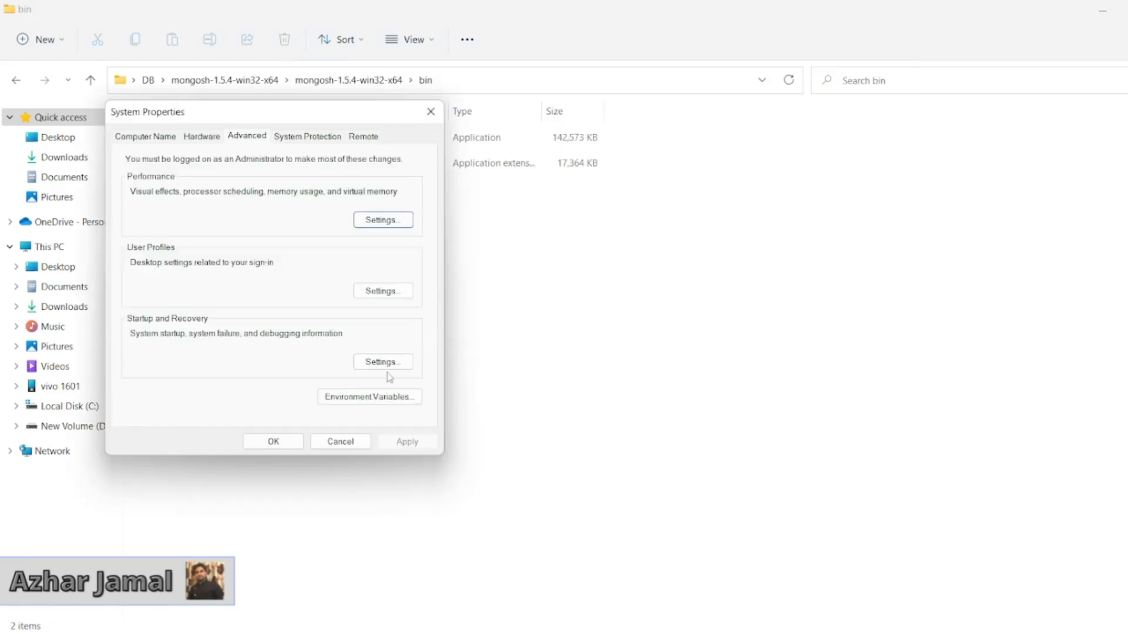
pyautogui.click(369, 395)
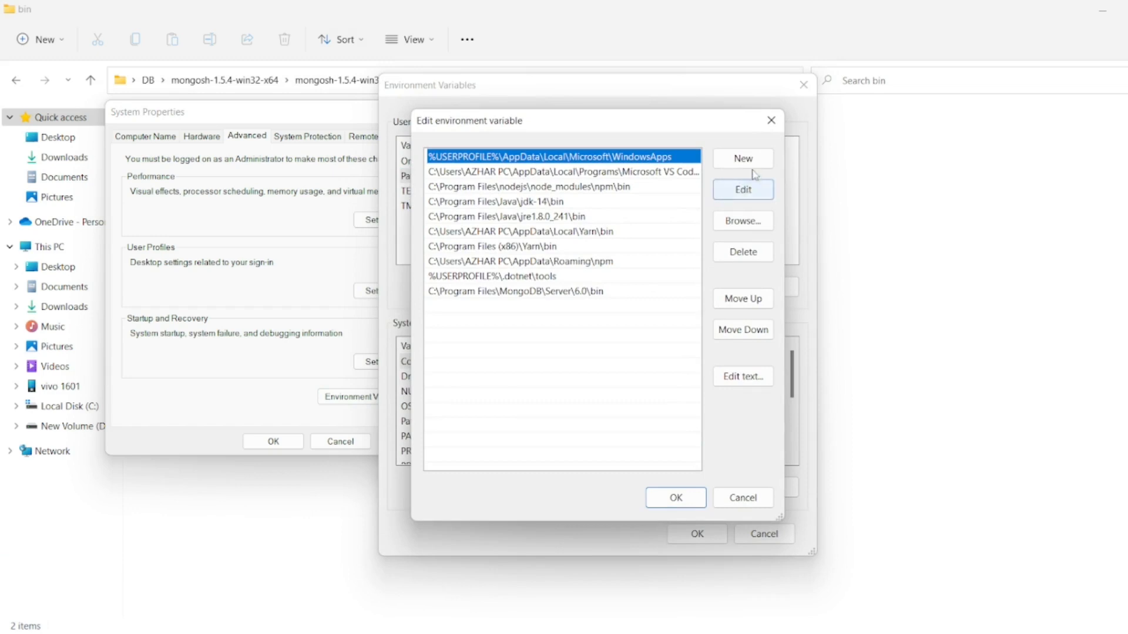
pyautogui.click(742, 159)
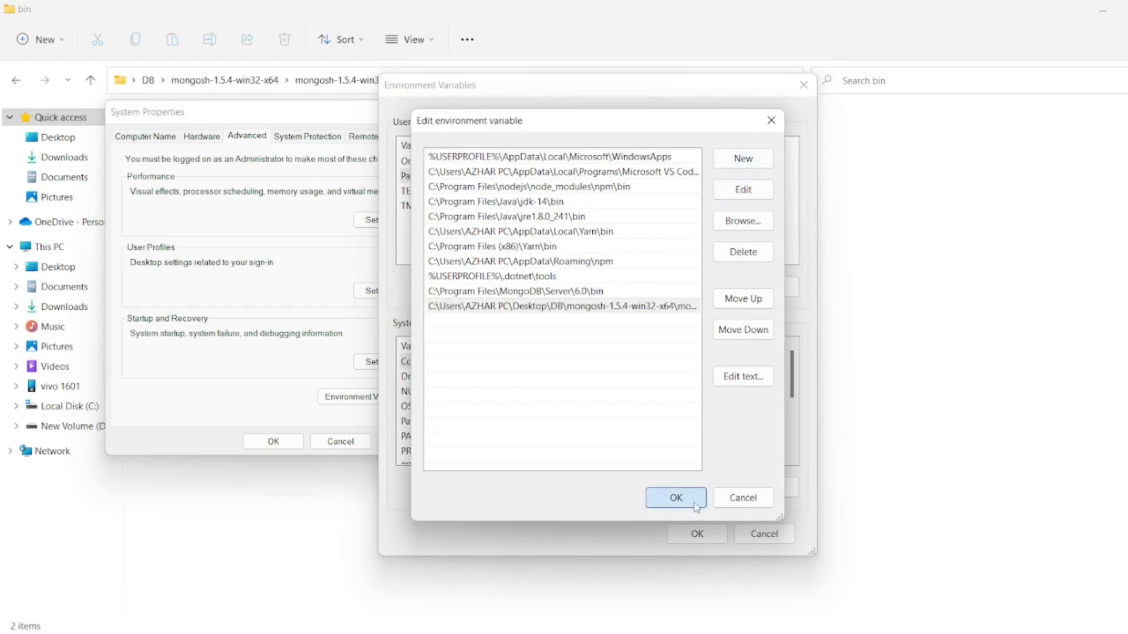
pyautogui.click(674, 498)
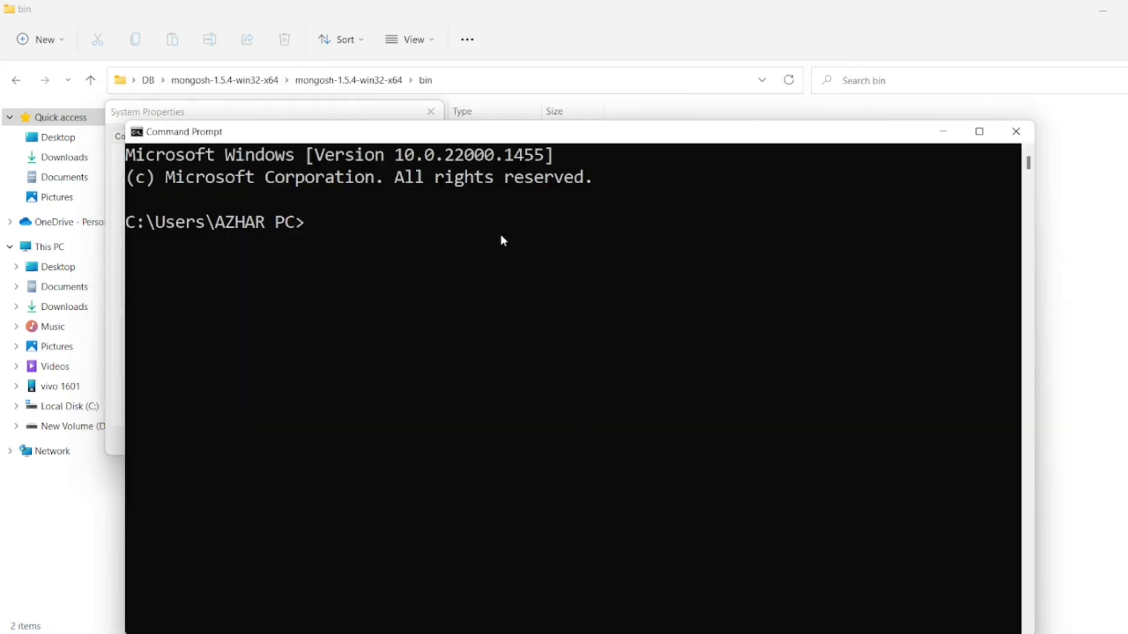
# - Run mongosh, which attempts to connect to 127.0.0.1:27017
pyautogui.write('mongosh')
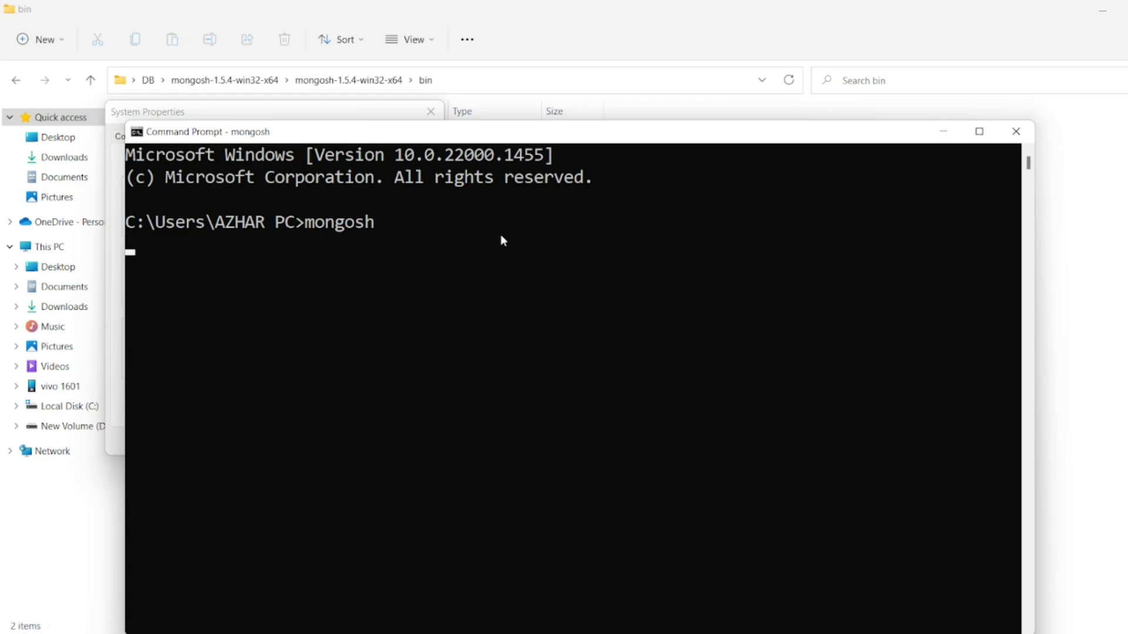
pyautogui.press('Return')
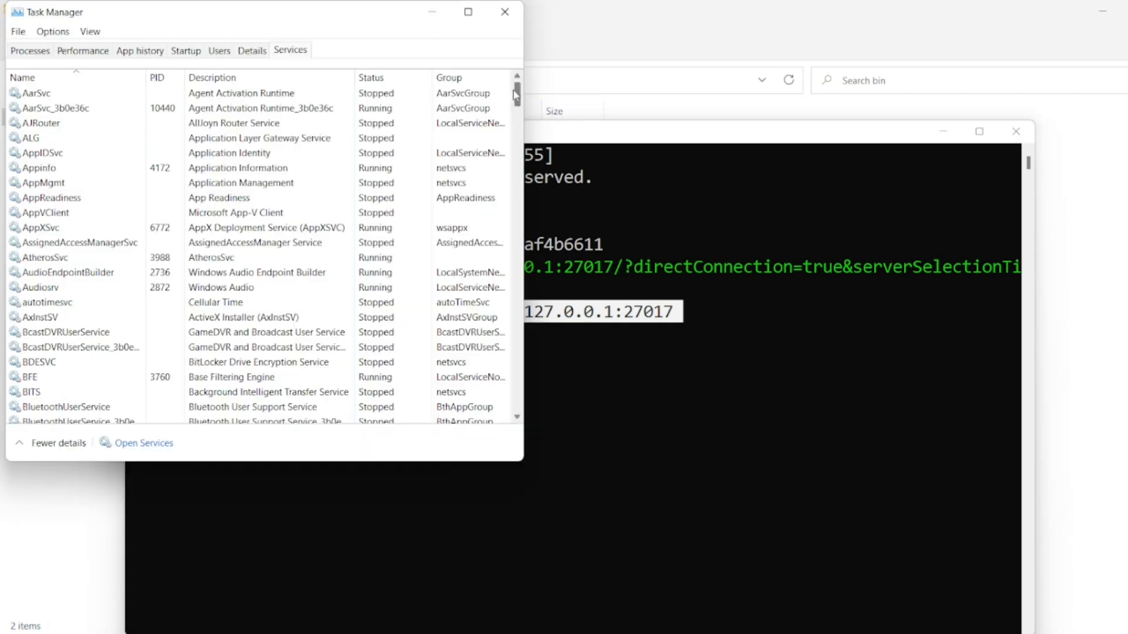
# - Start the stopped MongoDB service from Task Manager's Services list
pyautogui.rightClick(41, 272)
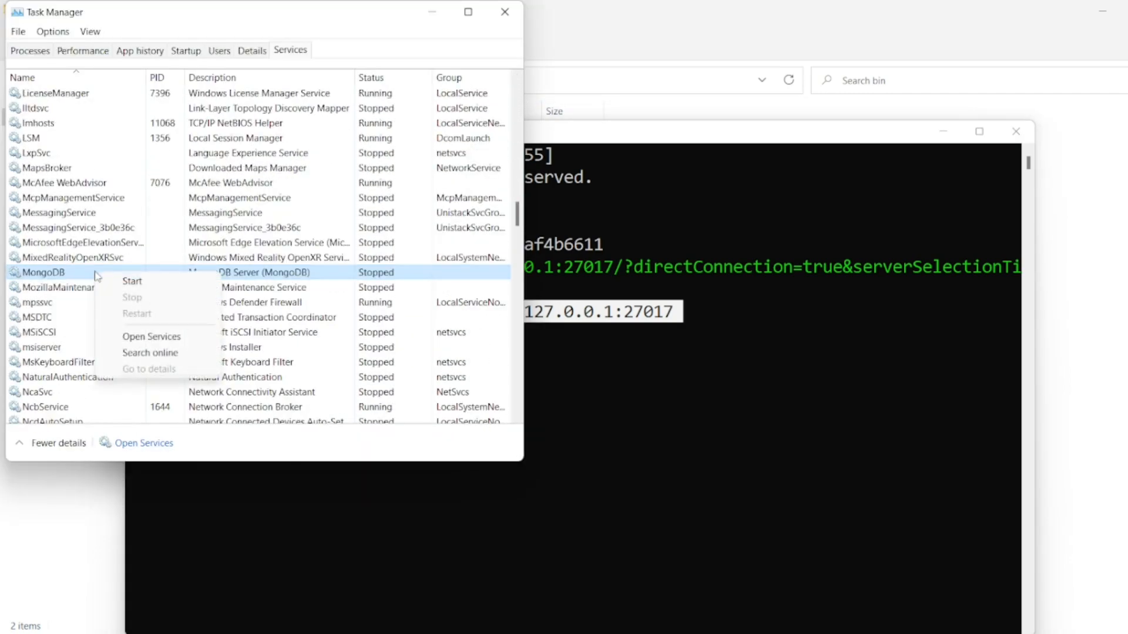
pyautogui.click(132, 281)
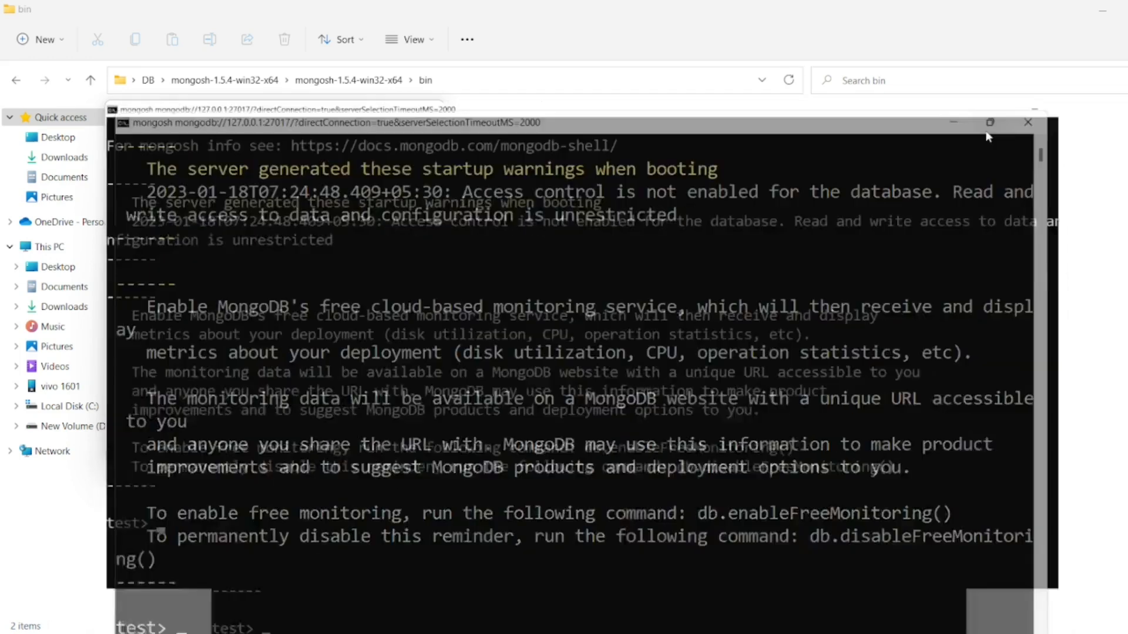
# - Maximize Command Prompt to read mongosh 1.5.4's confirmed connection to MongoDB 6.0.1 at 127.0.0.1:27017
pyautogui.click(989, 121)
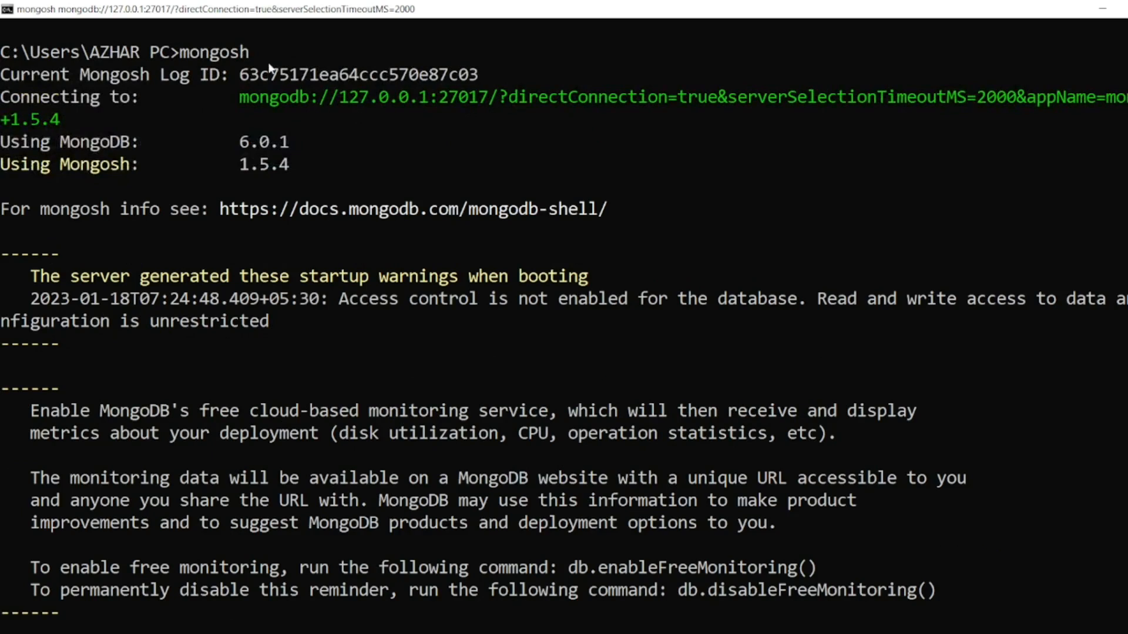
pyautogui.moveTo(264, 156)
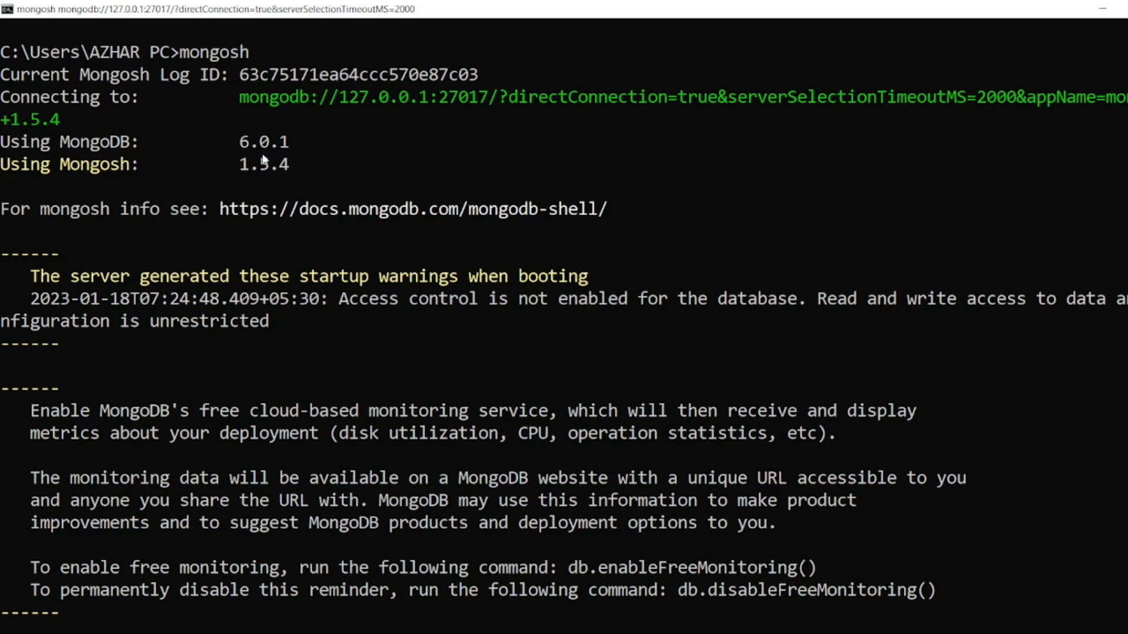
pyautogui.moveTo(169, 101)
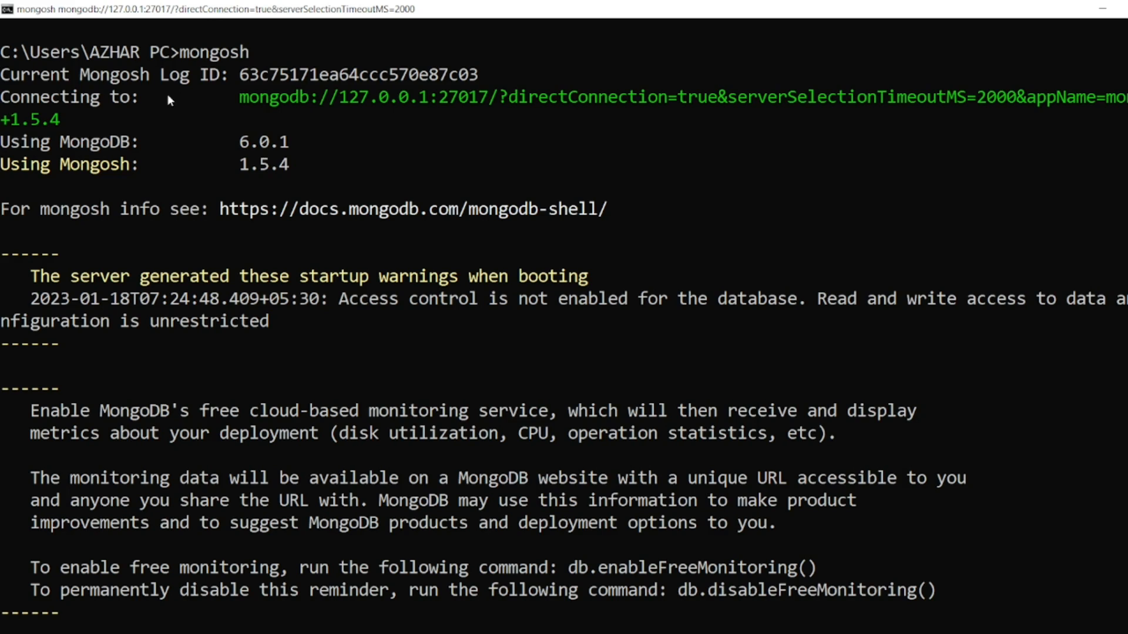
pyautogui.moveTo(459, 231)
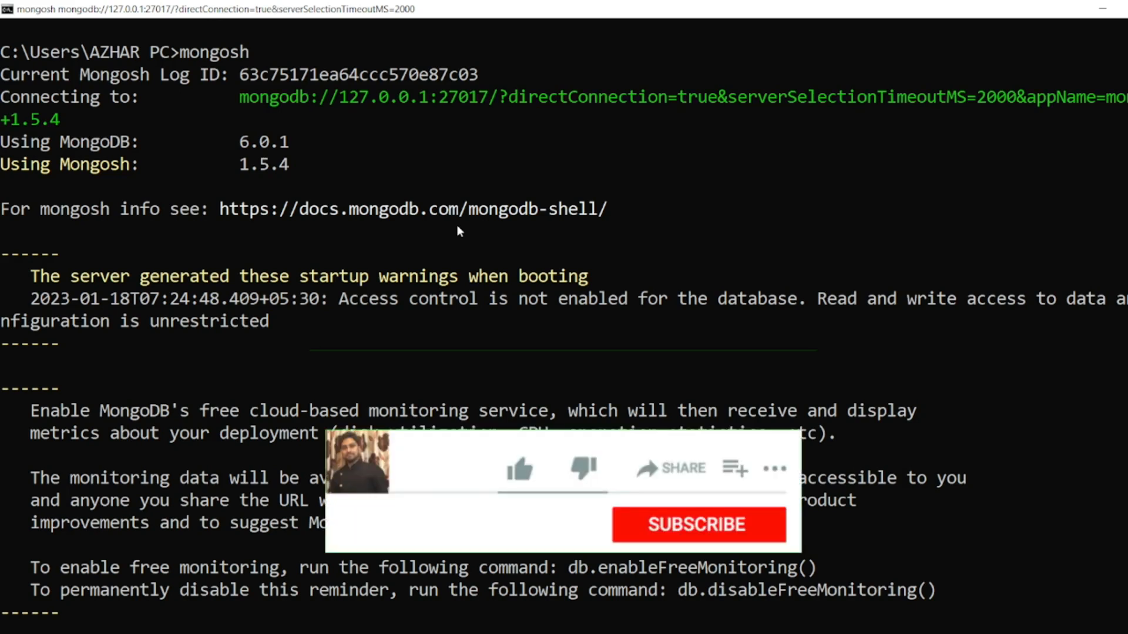
pyautogui.click(696, 524)
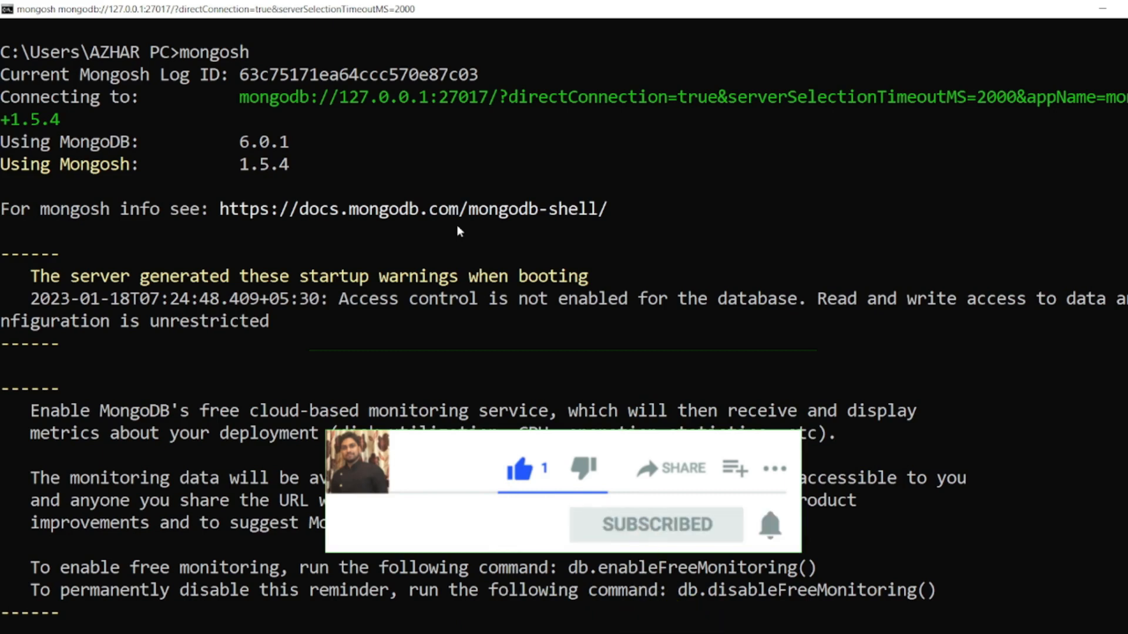